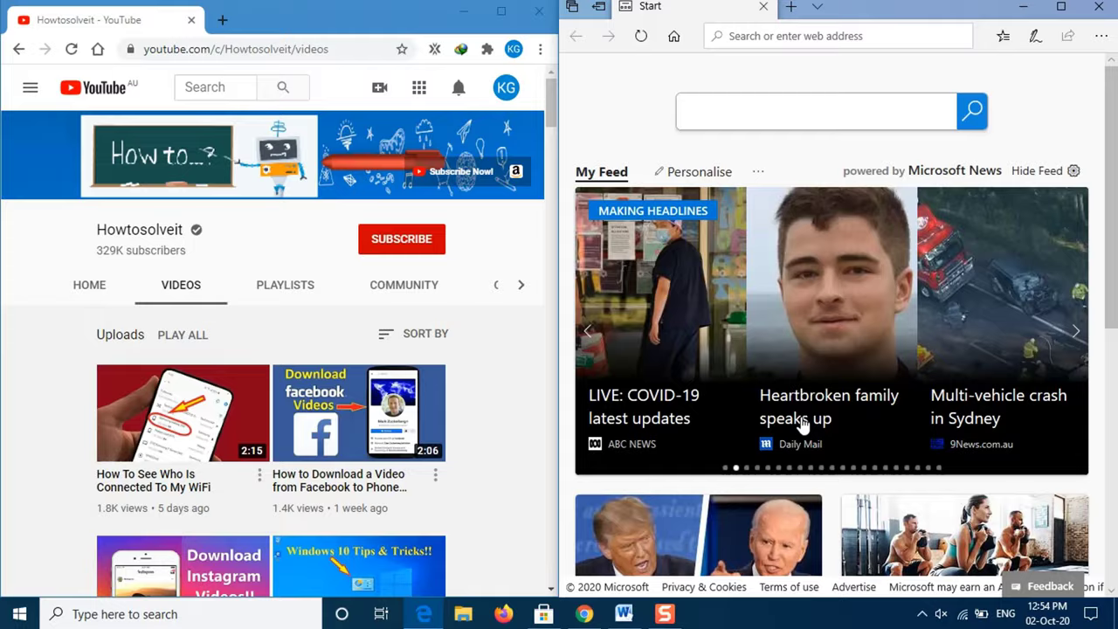
# Step: Scroll the snapped YouTube page, then bring Microsoft Store into the right half from the taskbar
pyautogui.scroll(-3)
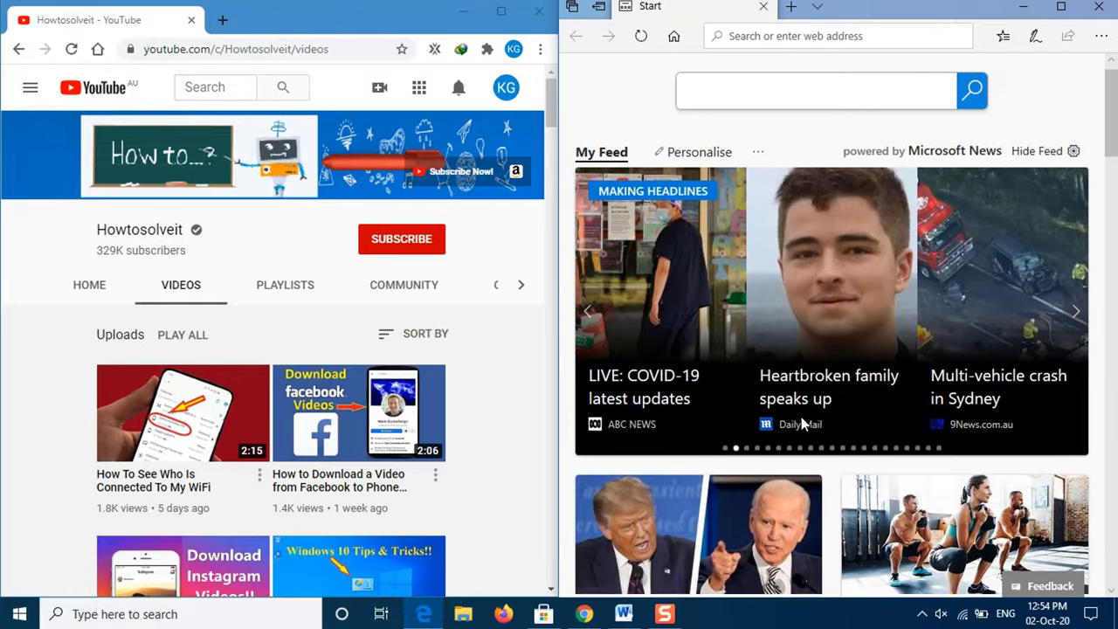
pyautogui.scroll(-3)
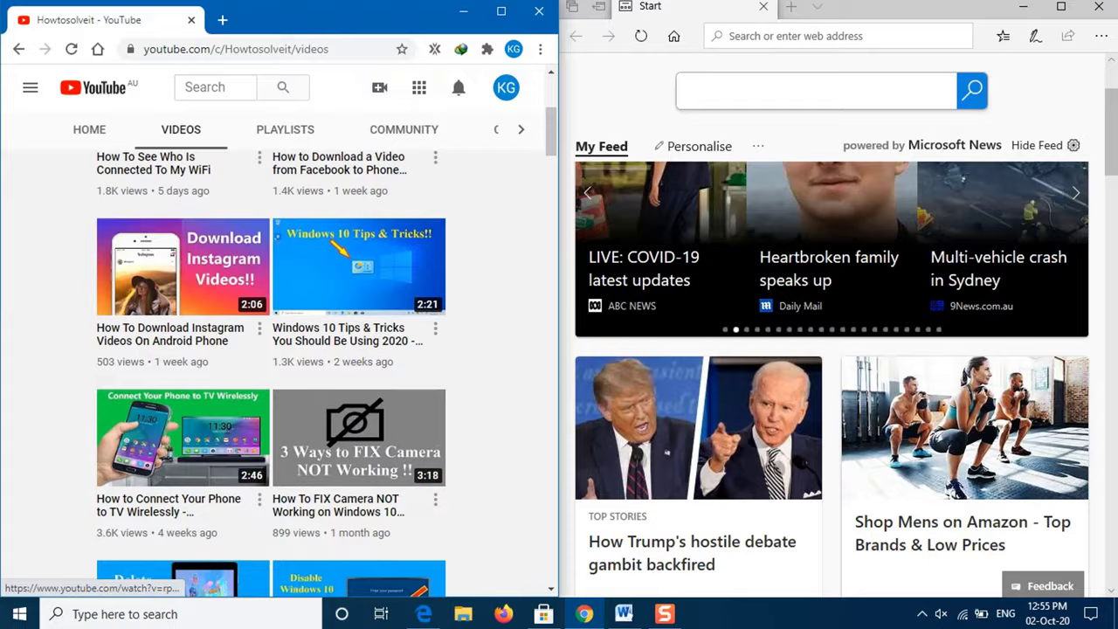
pyautogui.scroll(-3)
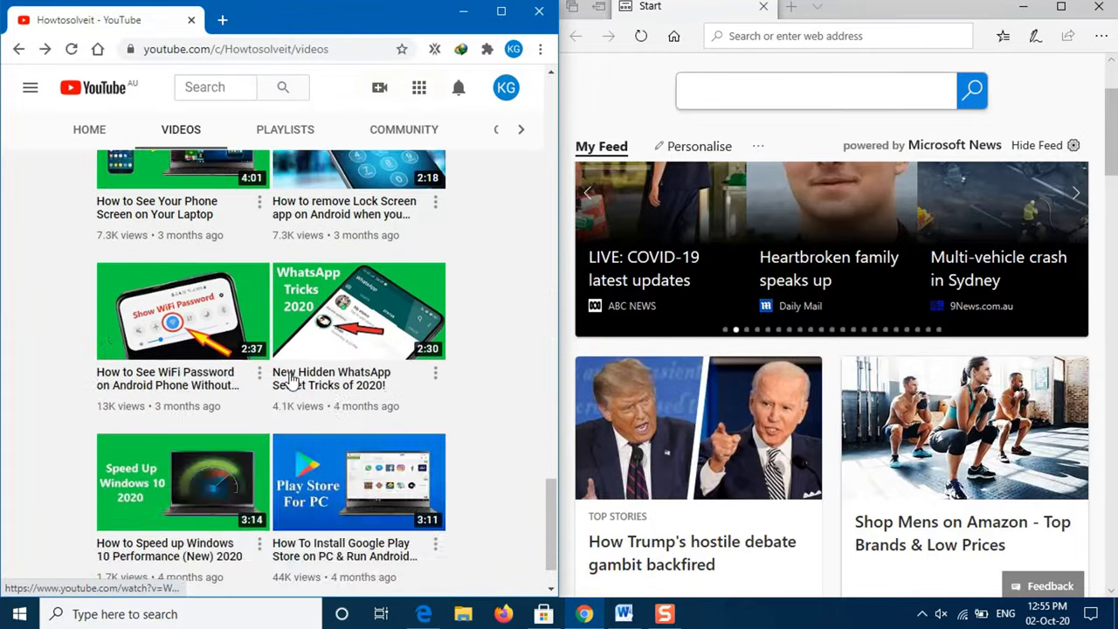
pyautogui.scroll(3)
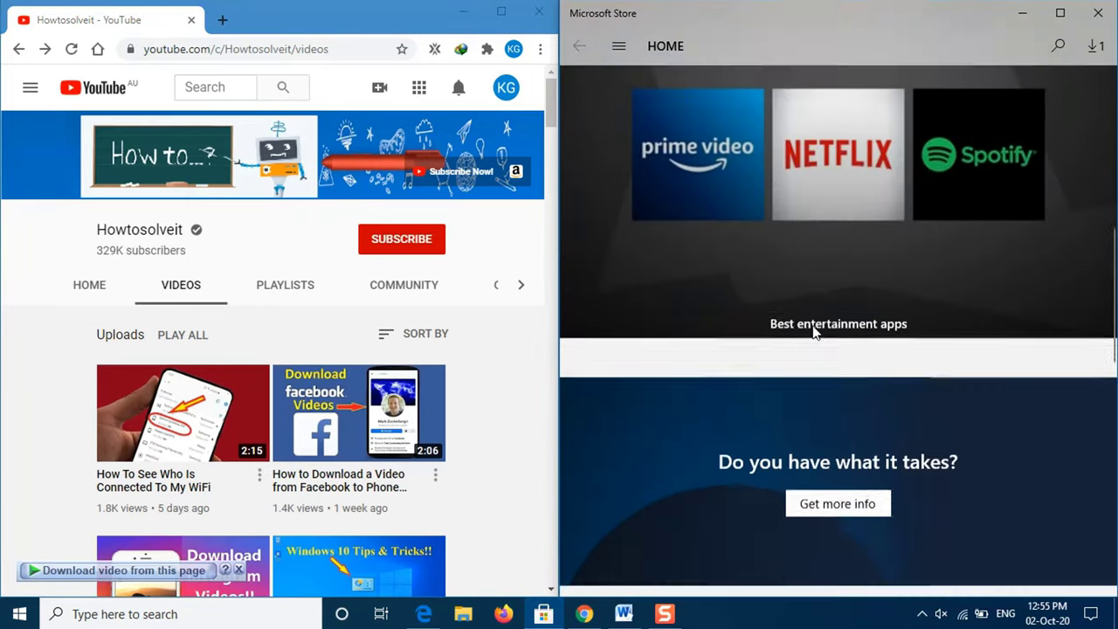
pyautogui.scroll(-3)
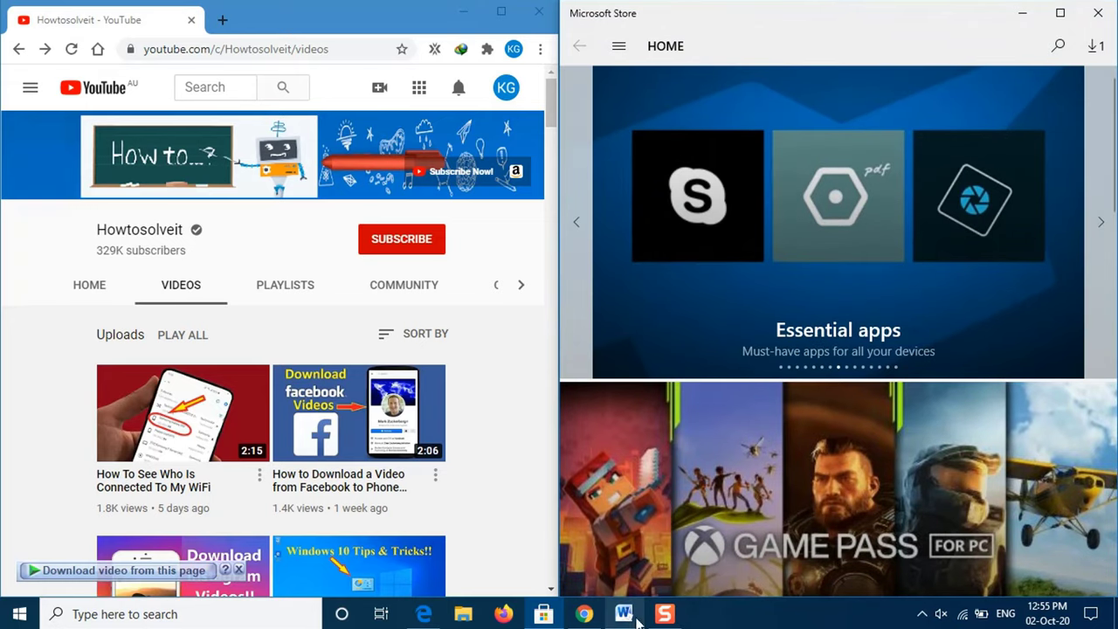
pyautogui.click(621, 614)
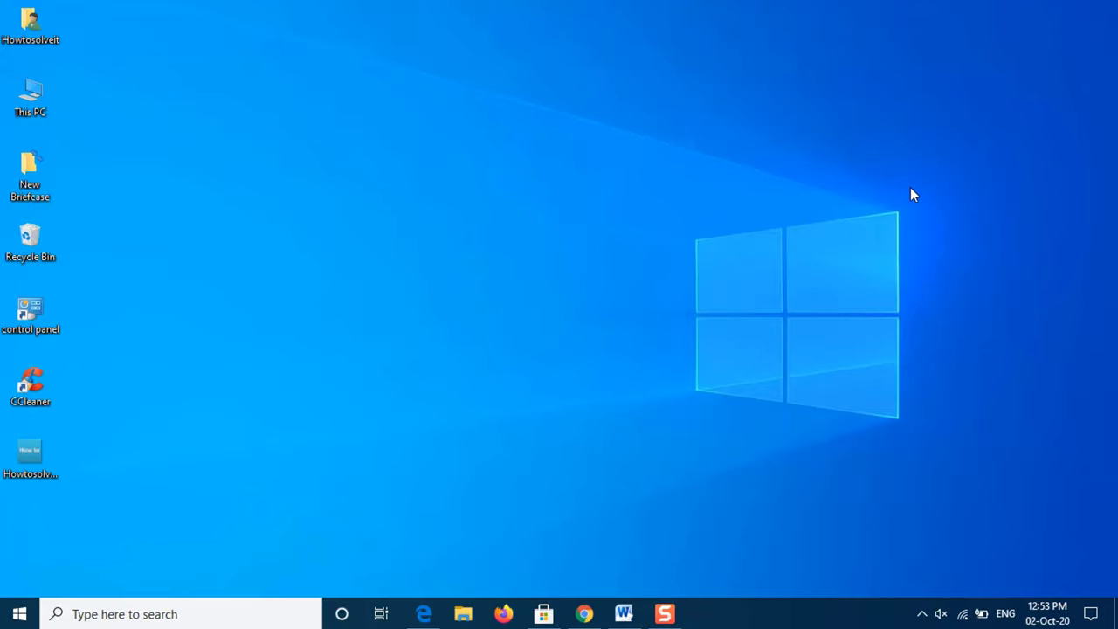
pyautogui.moveTo(877, 217)
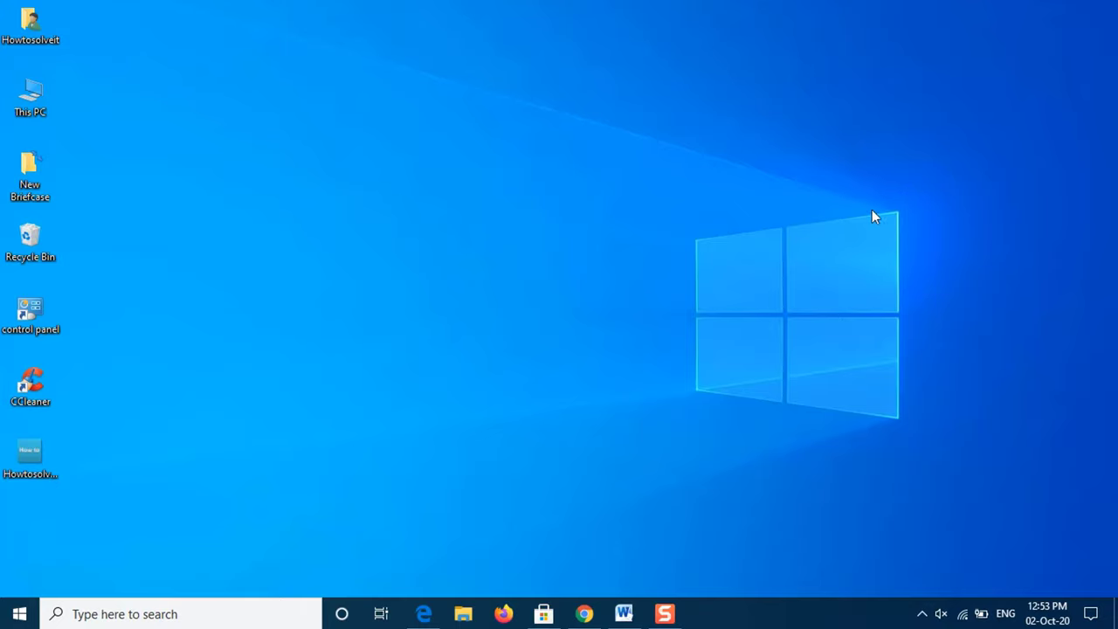
pyautogui.moveTo(710, 269)
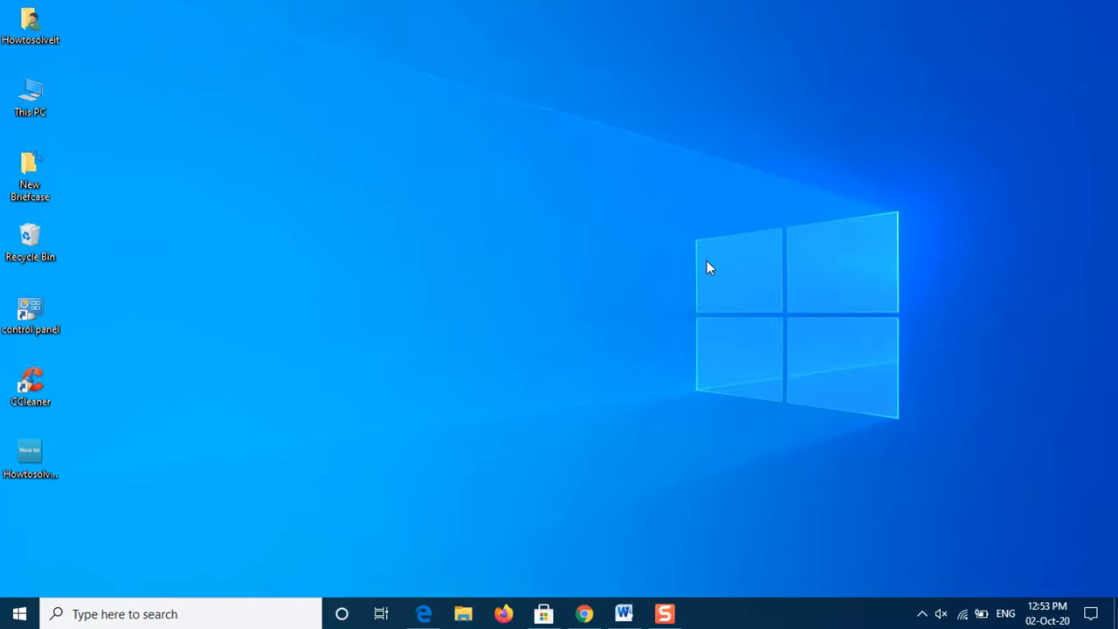
pyautogui.moveTo(59, 556)
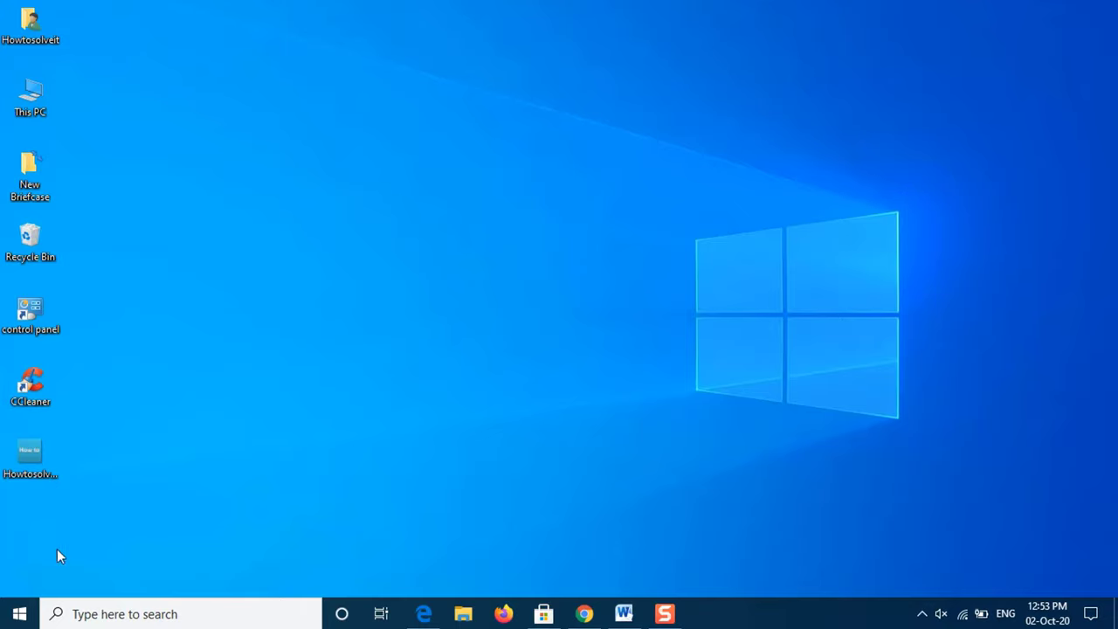
# Step: Bring up the Start menu from the taskbar
pyautogui.click(17, 613)
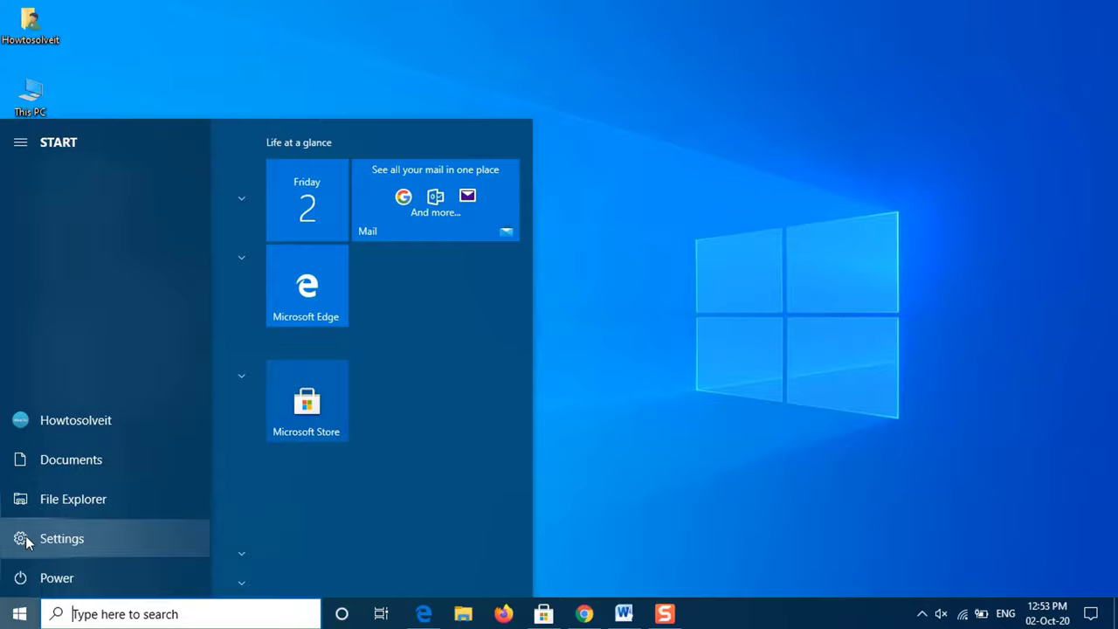
# Step: In Settings > System > Multitasking, toggle Snap windows off and on with all three options checked, then close Settings
pyautogui.click(61, 538)
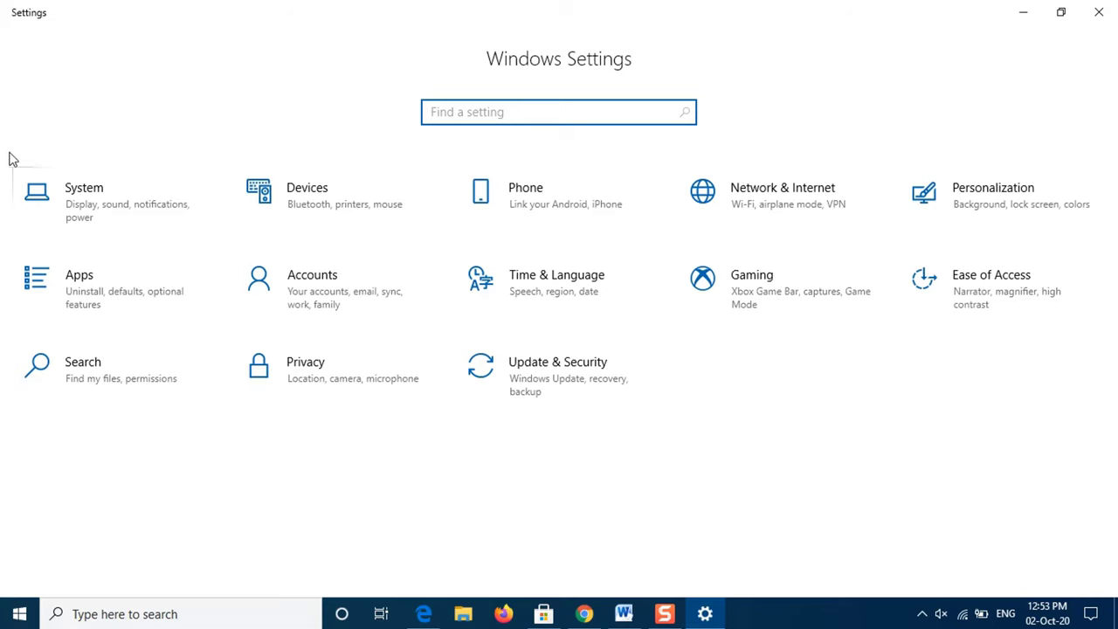
pyautogui.click(84, 192)
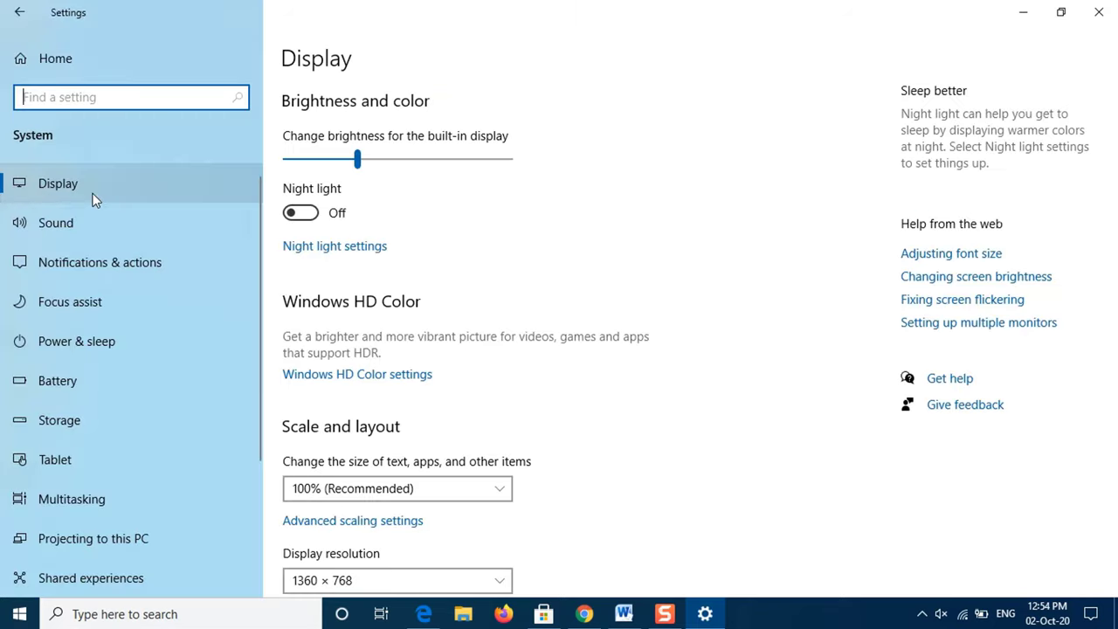
pyautogui.moveTo(71, 500)
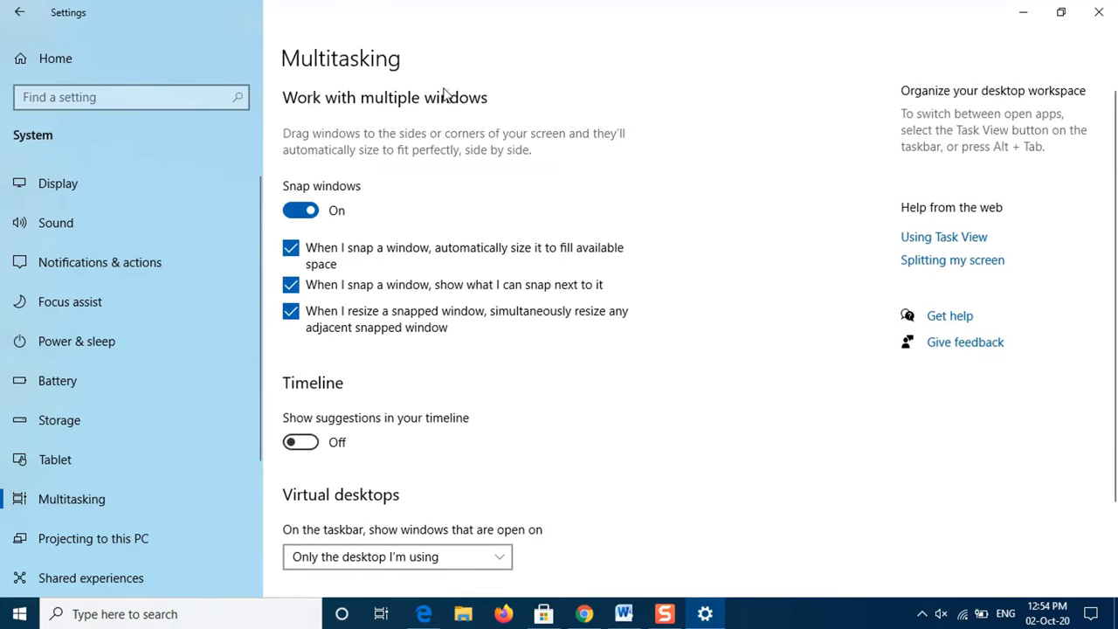
pyautogui.click(301, 210)
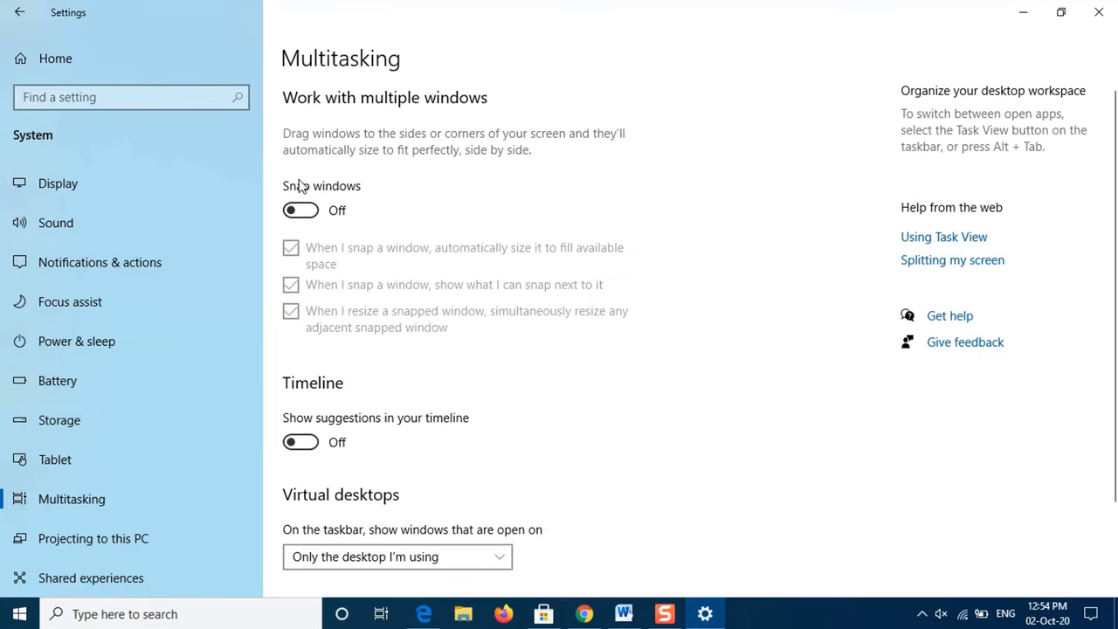
pyautogui.click(301, 210)
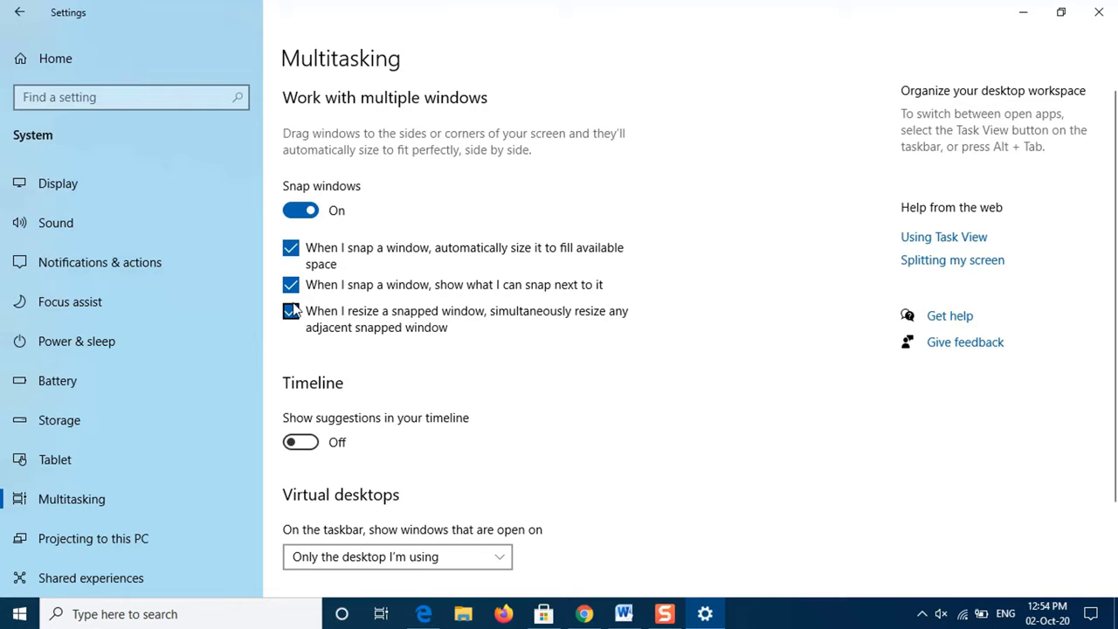
pyautogui.moveTo(357, 336)
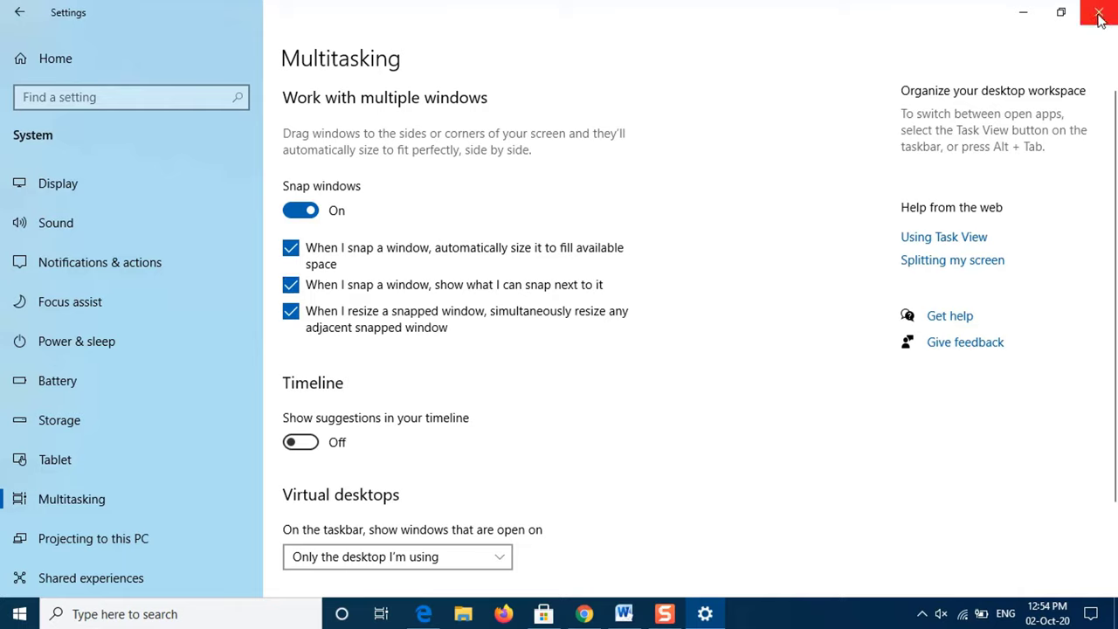
pyautogui.click(1099, 13)
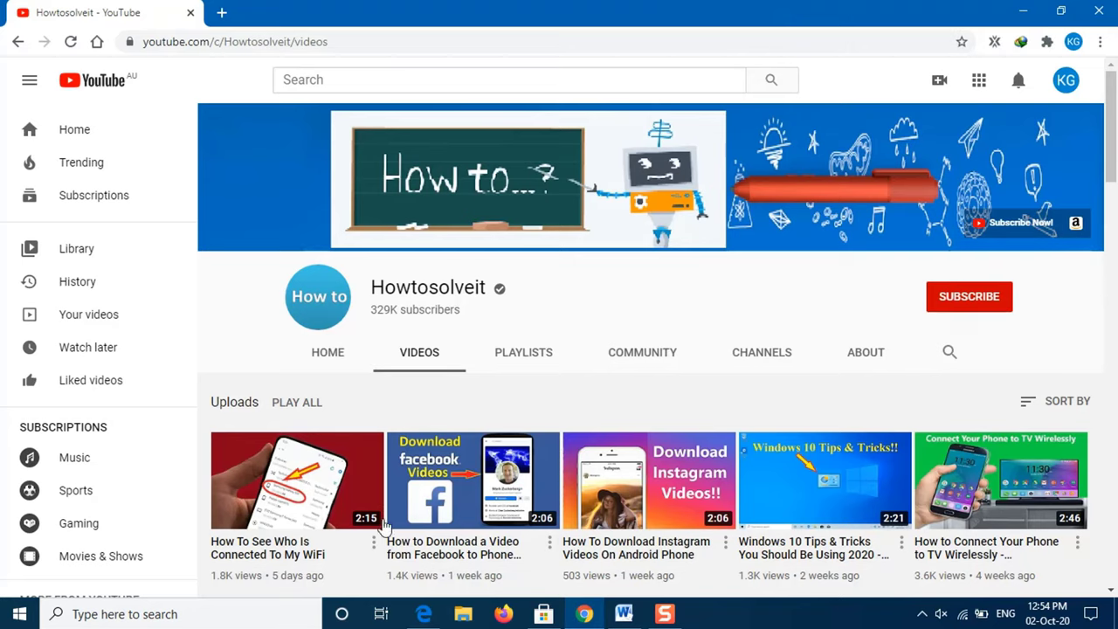
pyautogui.moveTo(611, 317)
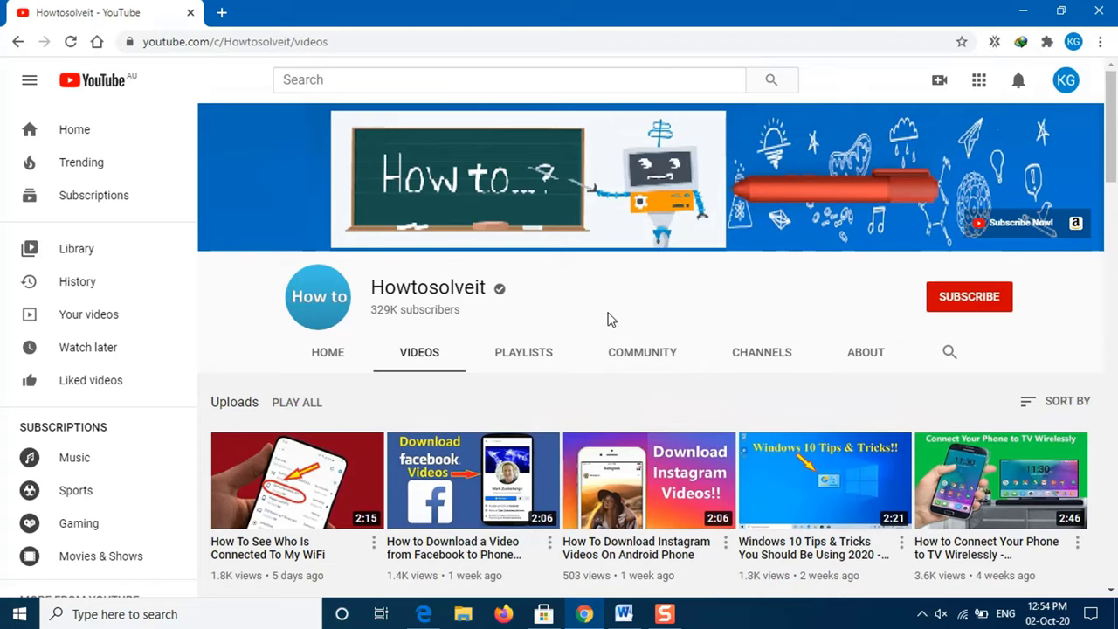
# Step: Snap Chrome's YouTube channel to the left half with Edge on the right, scrolling both pages
pyautogui.click(1061, 10)
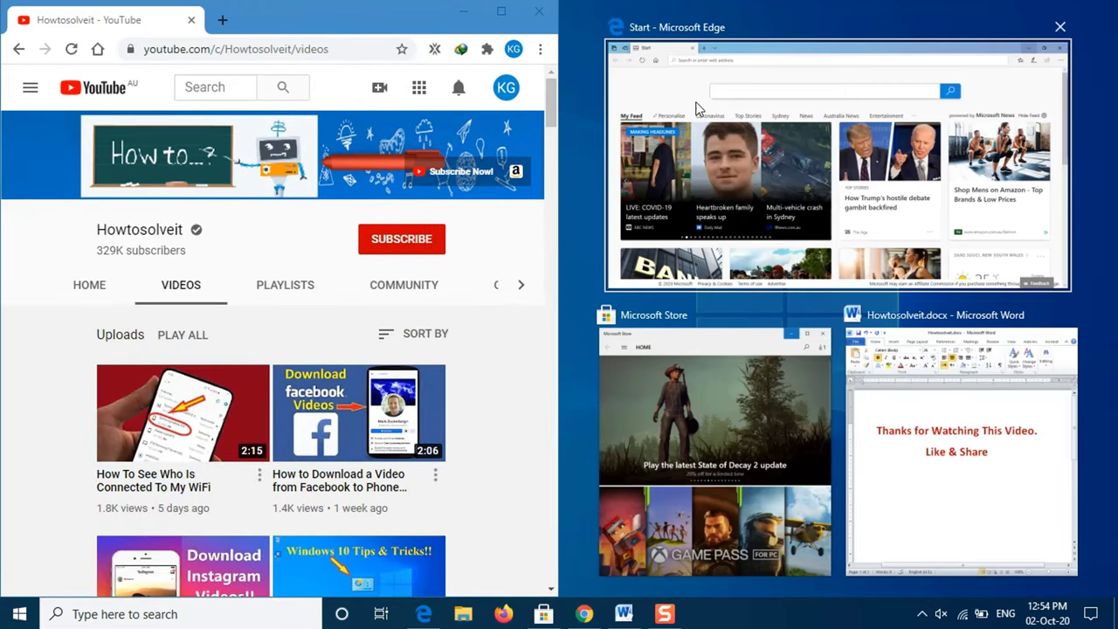
pyautogui.moveTo(825, 74)
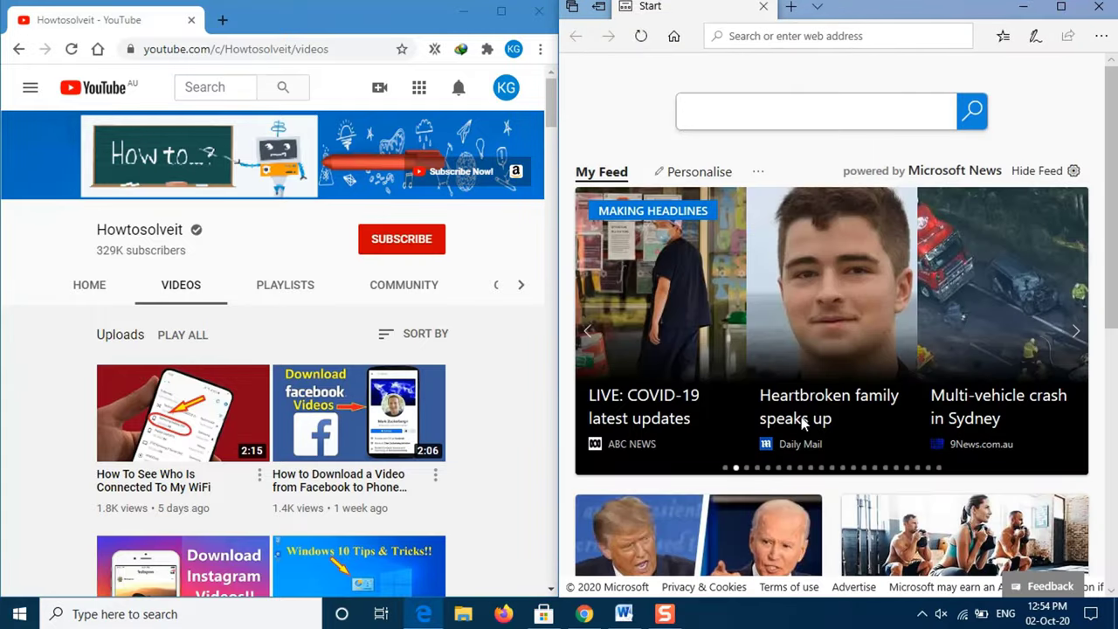
pyautogui.scroll(-3)
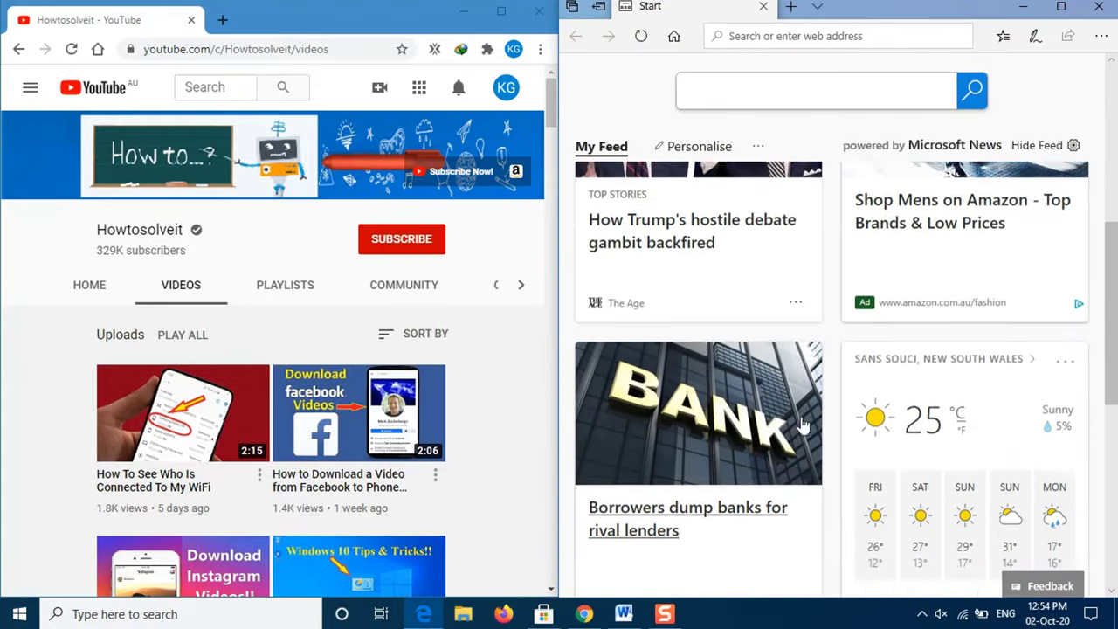
pyautogui.scroll(-3)
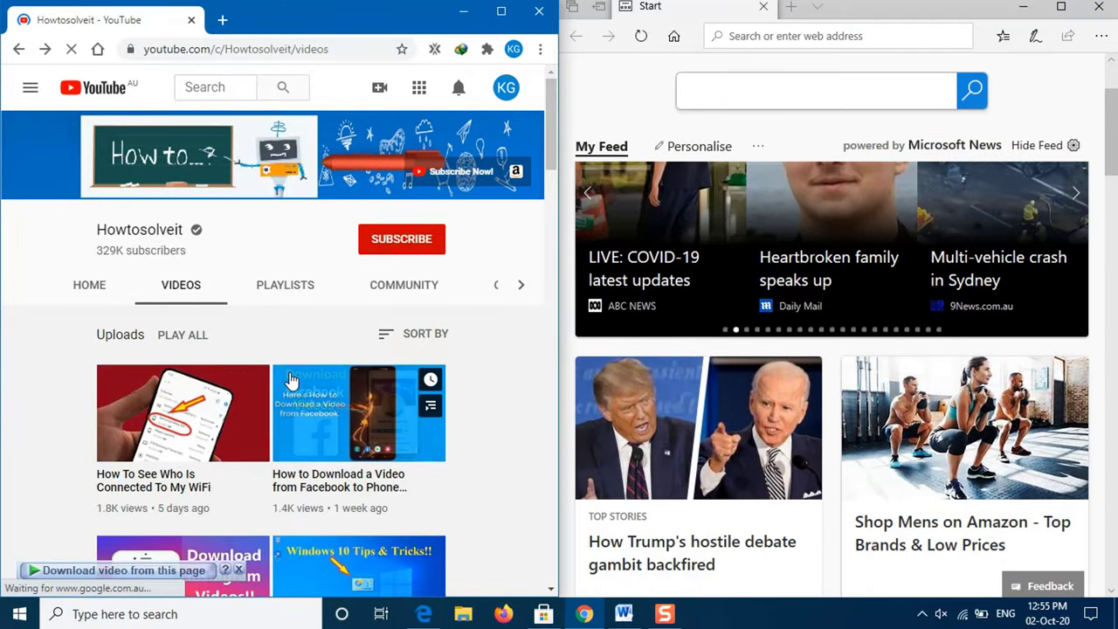
pyautogui.scroll(-3)
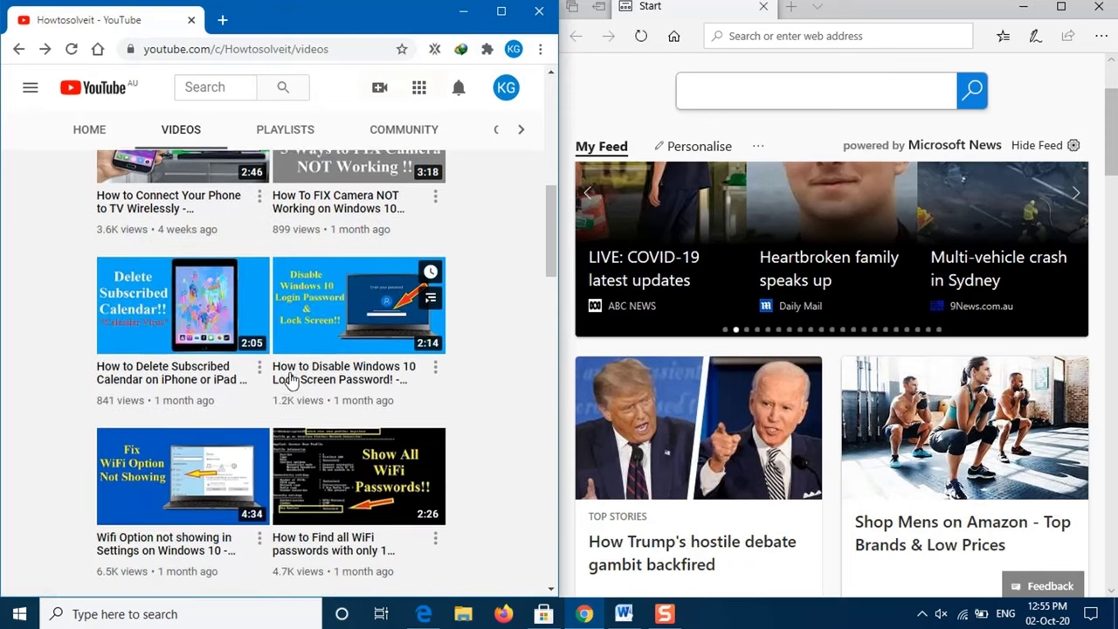
pyautogui.scroll(-3)
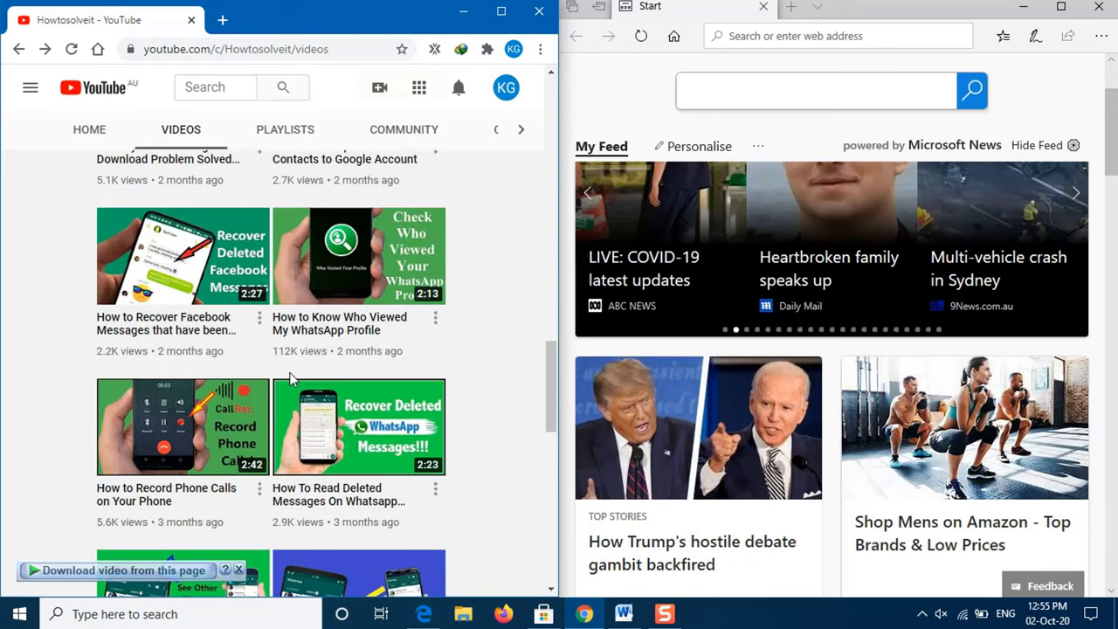
pyautogui.scroll(3)
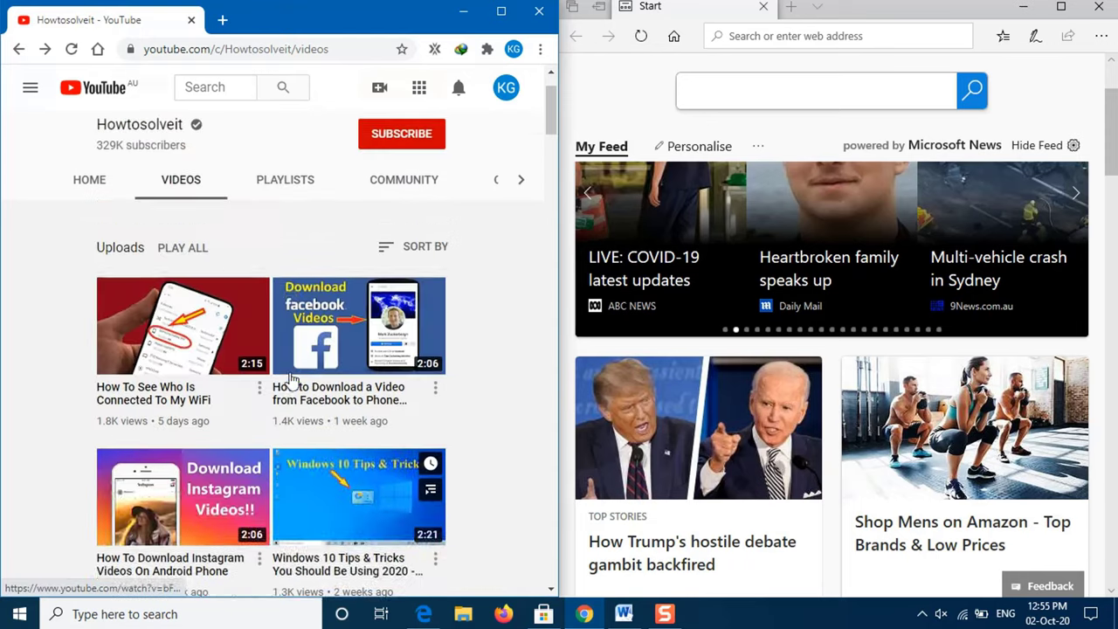
pyautogui.scroll(3)
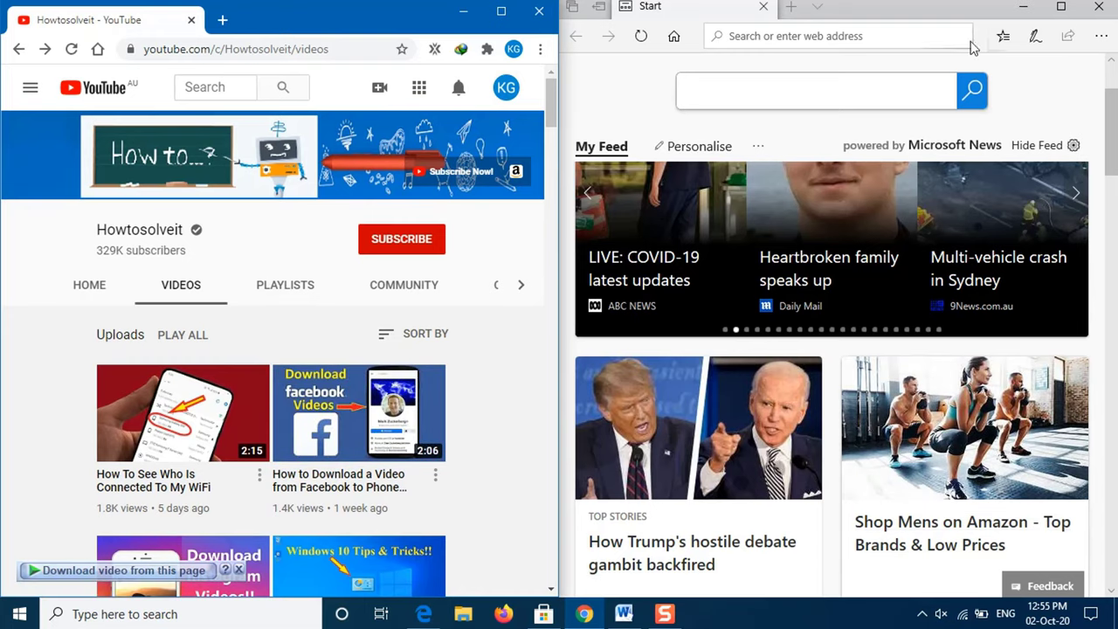
# Step: Minimize Edge and fill the right half with Microsoft Store from the taskbar
pyautogui.click(1098, 7)
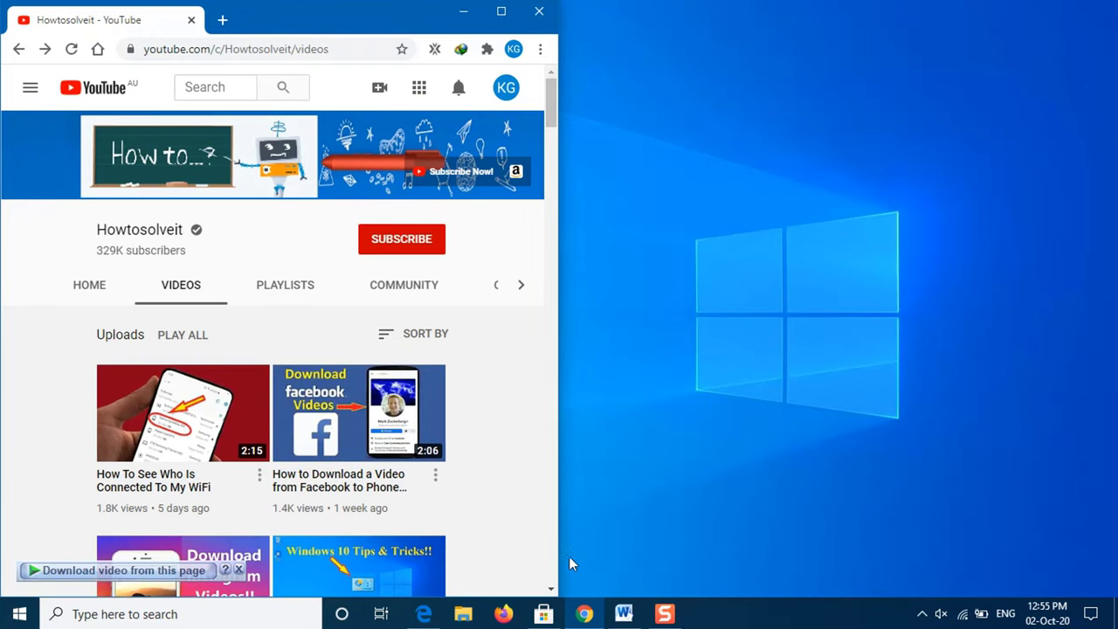
pyautogui.click(544, 615)
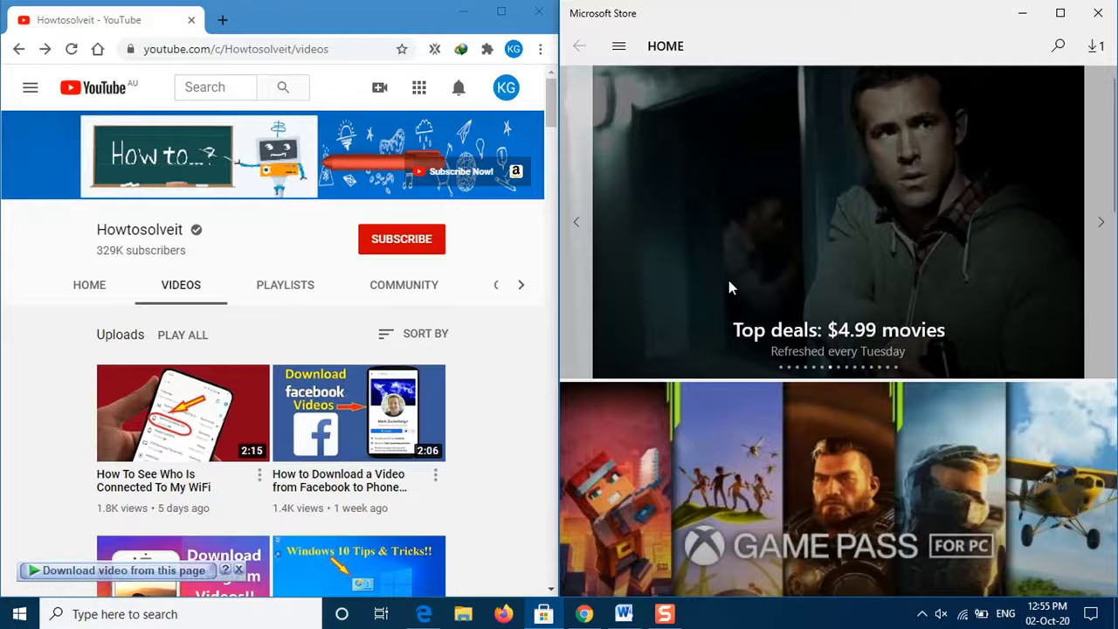